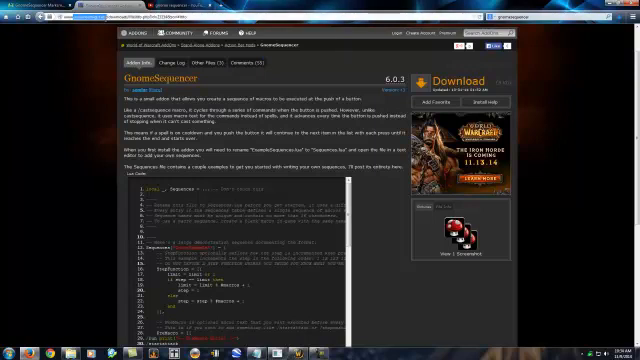
Download the GnomeSequencer addon from its WoWInterface page.
{"action": "left_click", "coordinate": [123, 31]}
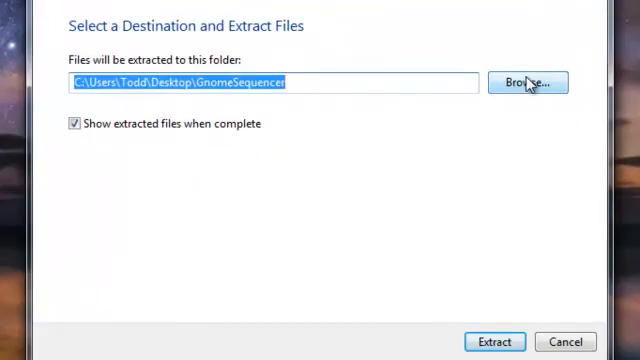
Set the extraction destination to World of Warcraft\Interface\AddOns.
{"action": "left_click", "coordinate": [527, 82]}
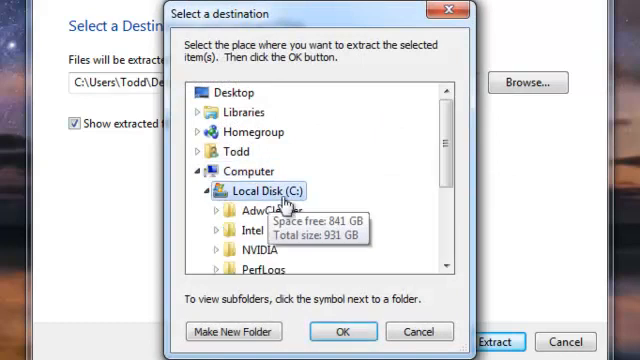
{"action": "scroll", "scroll_direction": "down", "scroll_amount": 3}
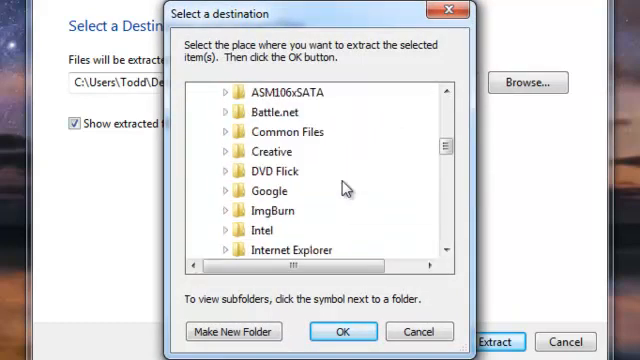
{"action": "scroll", "scroll_direction": "down", "scroll_amount": 3}
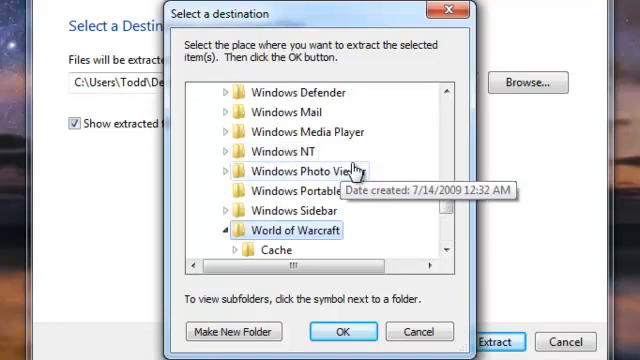
{"action": "left_click", "coordinate": [232, 230]}
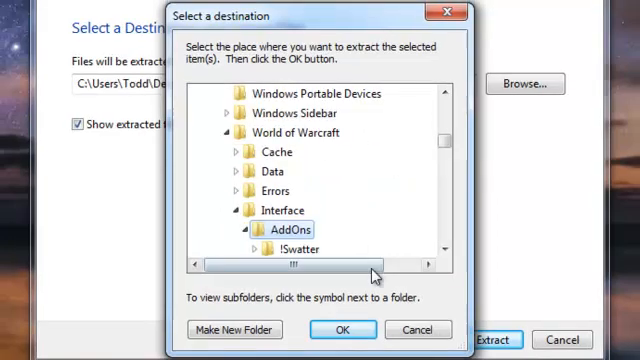
{"action": "left_click", "coordinate": [343, 329]}
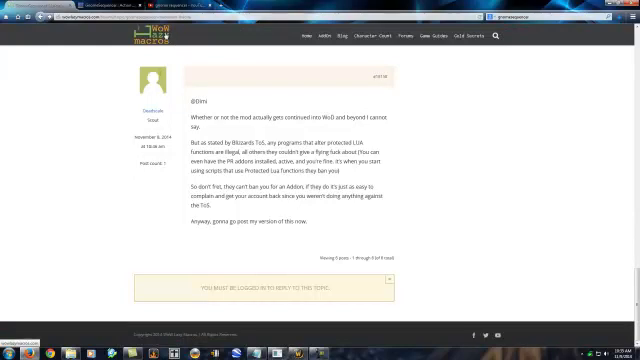
{"action": "mouse_move", "coordinate": [108, 90]}
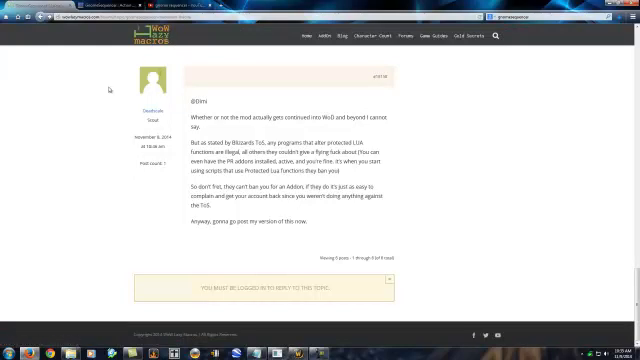
{"action": "scroll", "scroll_direction": "down", "scroll_amount": 3}
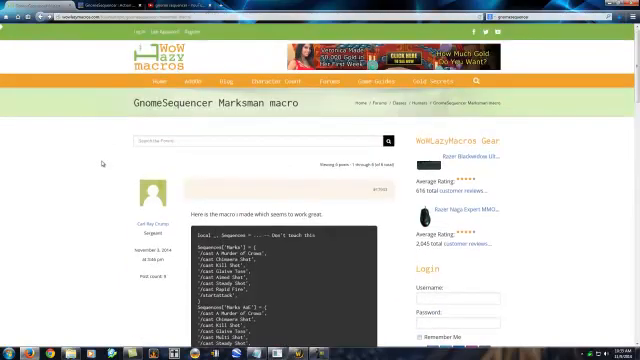
{"action": "scroll", "scroll_direction": "down", "scroll_amount": 3}
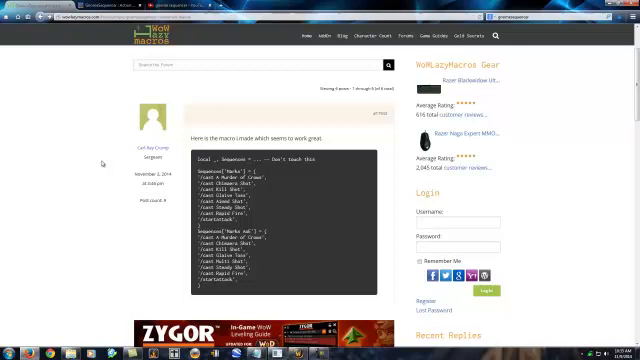
{"action": "mouse_move", "coordinate": [108, 162]}
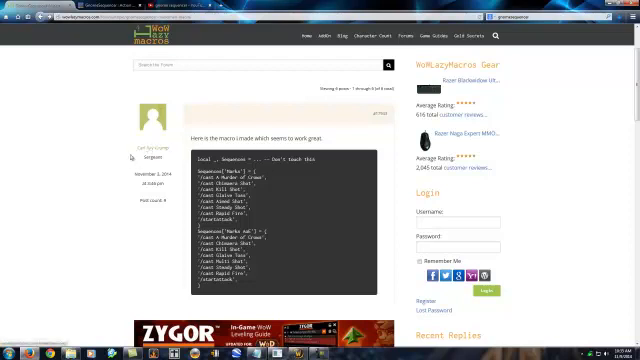
{"action": "scroll", "scroll_direction": "down", "scroll_amount": 3}
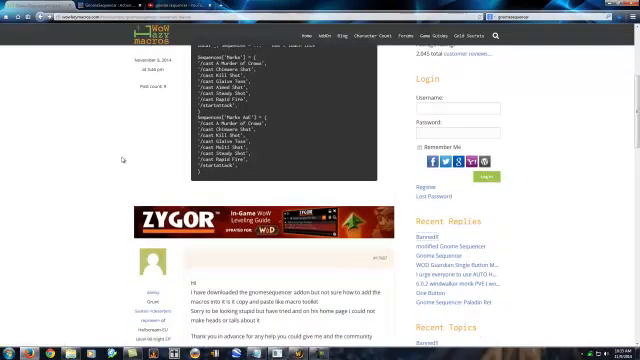
{"action": "scroll", "scroll_direction": "down", "scroll_amount": 3}
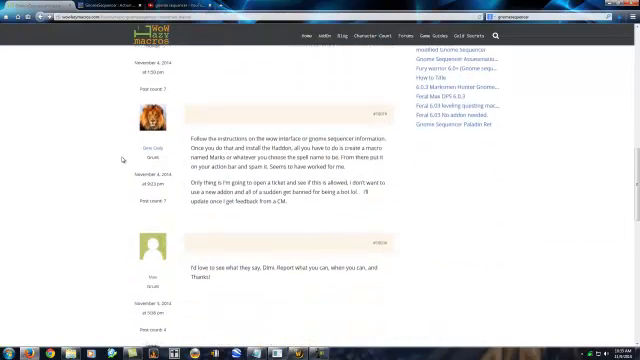
{"action": "scroll", "scroll_direction": "down", "scroll_amount": 3}
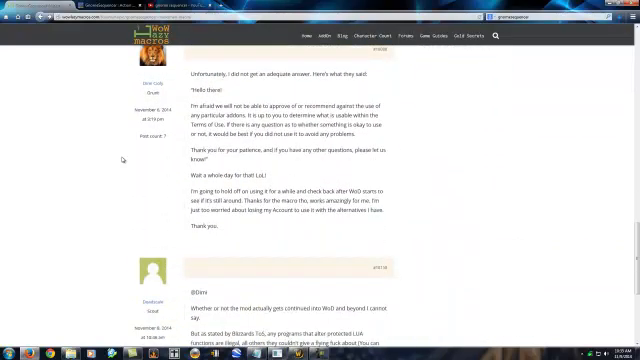
{"action": "scroll", "scroll_direction": "down", "scroll_amount": 3}
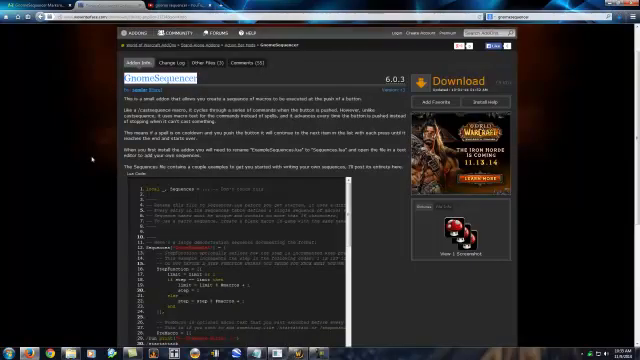
Scroll the WoWInterface GnomeSequencer addon page.
{"action": "scroll", "scroll_direction": "down", "scroll_amount": 3}
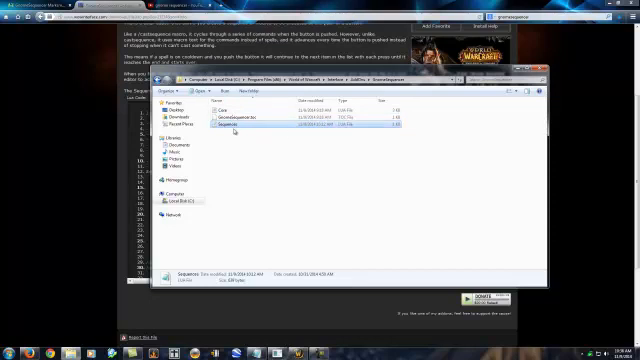
{"action": "mouse_move", "coordinate": [234, 130]}
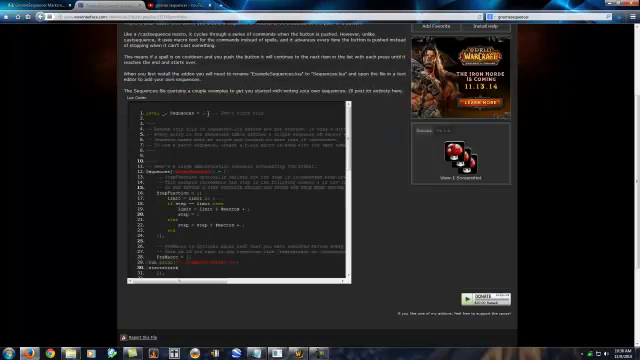
Scroll up in the GnomeSequencer folder to find Sequences.lua.
{"action": "scroll", "scroll_direction": "up", "scroll_amount": 3}
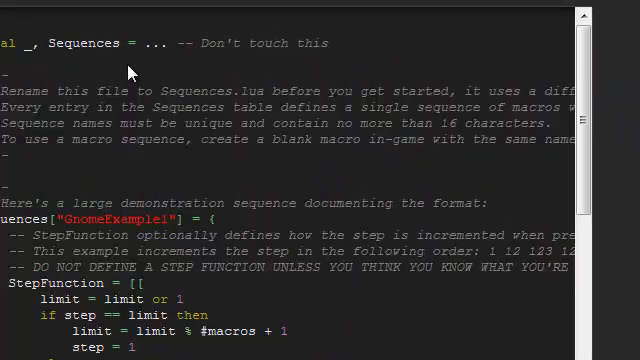
{"action": "scroll", "scroll_direction": "down", "scroll_amount": 3}
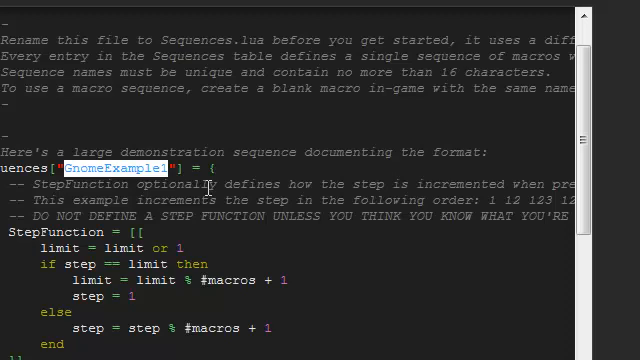
{"action": "scroll", "scroll_direction": "down", "scroll_amount": 3}
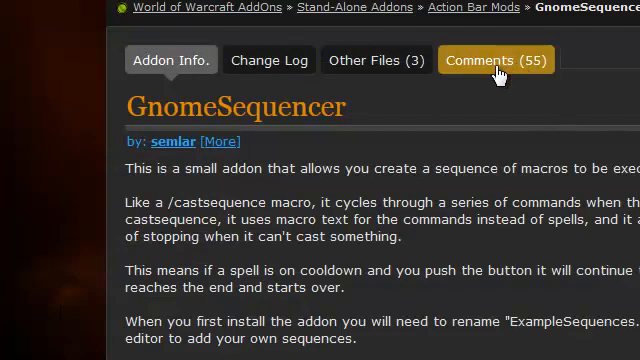
Open the Comments tab and scroll through players' posted sequence examples.
{"action": "left_click", "coordinate": [495, 60]}
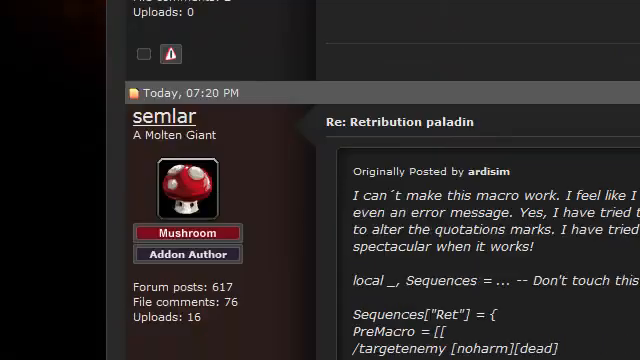
{"action": "scroll", "scroll_direction": "down", "scroll_amount": 3}
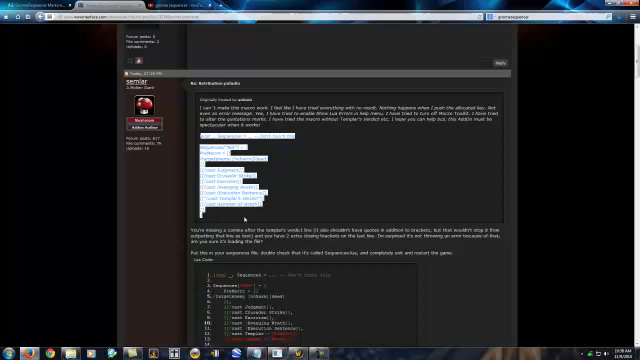
{"action": "scroll", "scroll_direction": "down", "scroll_amount": 3}
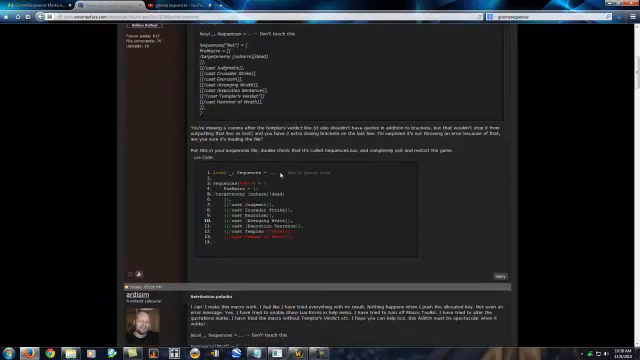
{"action": "scroll", "scroll_direction": "down", "scroll_amount": 3}
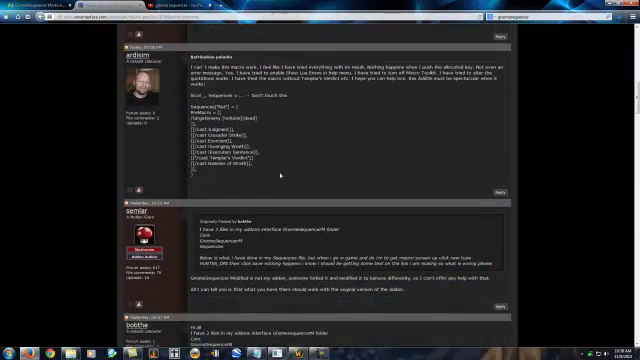
{"action": "scroll", "scroll_direction": "down", "scroll_amount": 3}
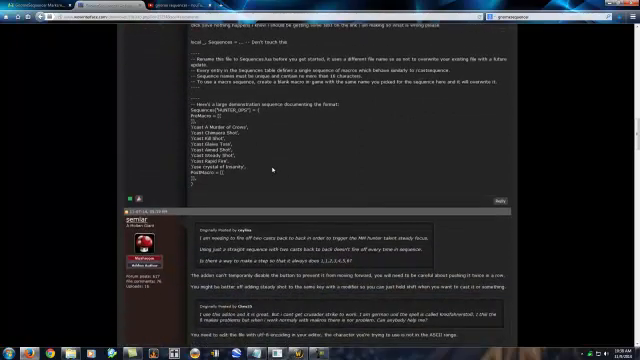
{"action": "scroll", "scroll_direction": "down", "scroll_amount": 3}
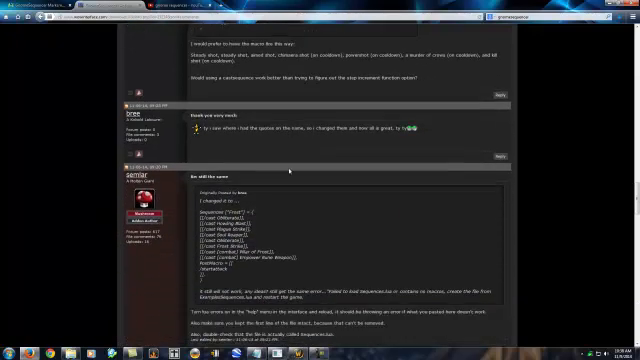
{"action": "scroll", "scroll_direction": "down", "scroll_amount": 3}
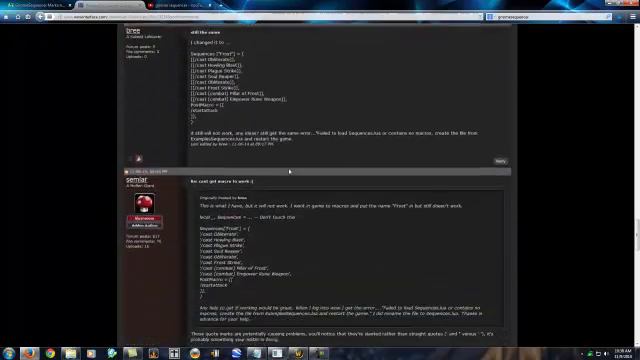
{"action": "scroll", "scroll_direction": "down", "scroll_amount": 3}
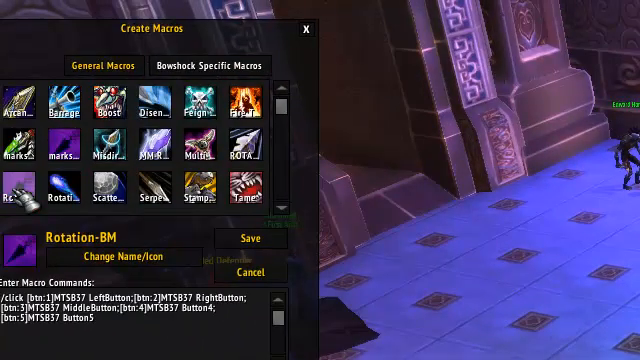
Select the marksman_dps macro under General Macros.
{"action": "left_click", "coordinate": [18, 155]}
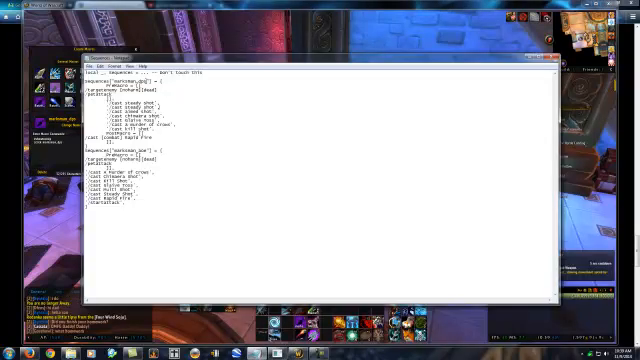
{"action": "double_click", "coordinate": [115, 78]}
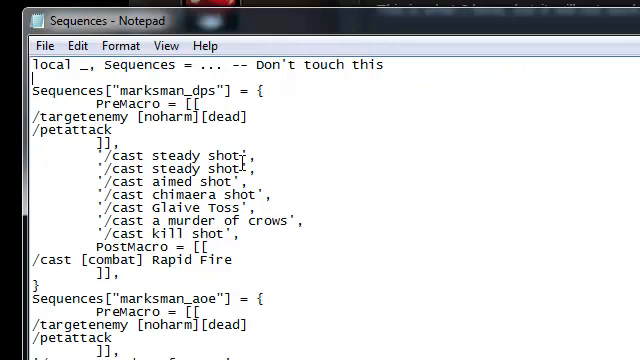
{"action": "mouse_move", "coordinate": [614, 280]}
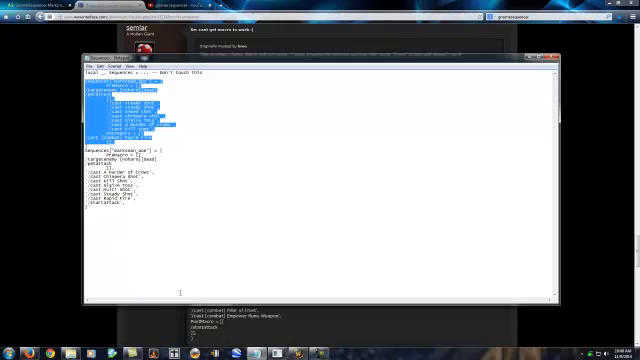
{"action": "left_click", "coordinate": [193, 97]}
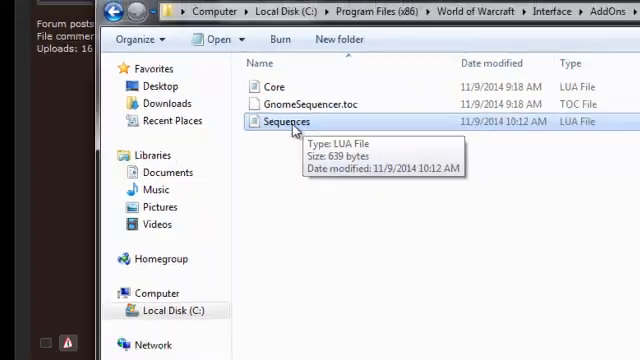
Open GnomeSequencer's Sequences file in Notepad.
{"action": "double_click", "coordinate": [288, 121]}
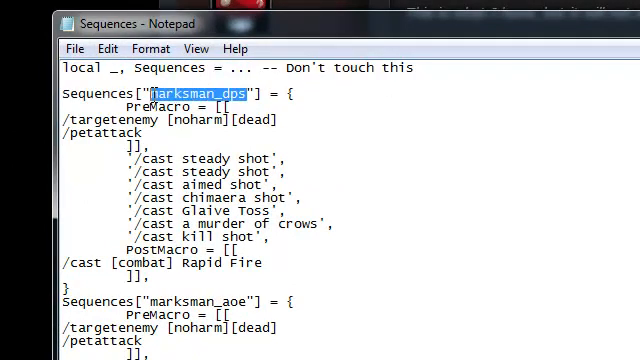
{"action": "mouse_move", "coordinate": [502, 140]}
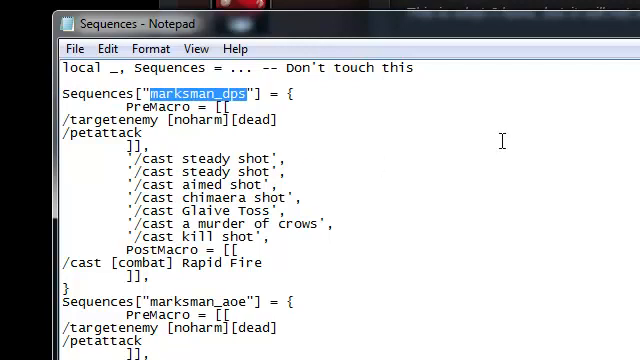